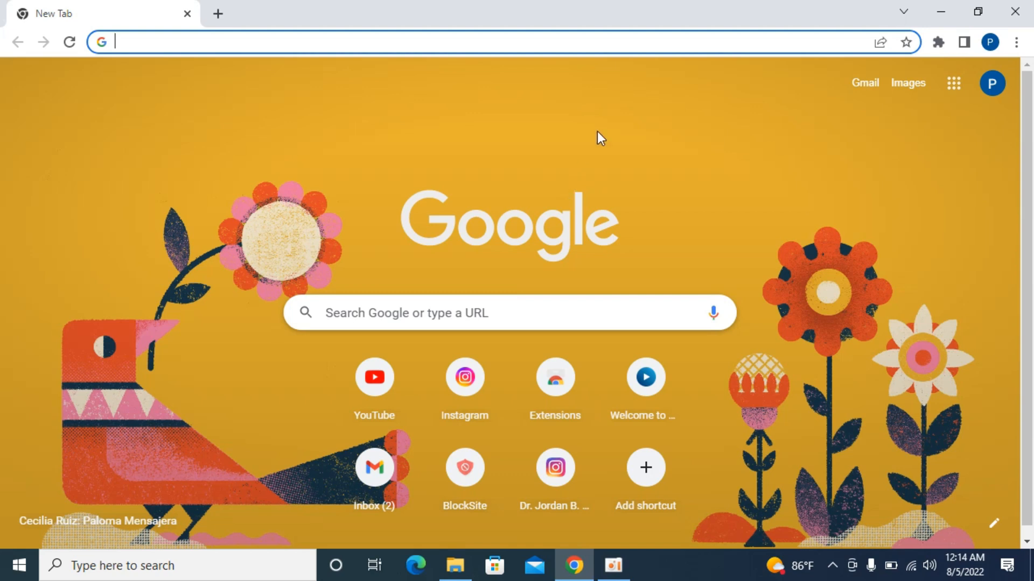
pyautogui.moveTo(723, 191)
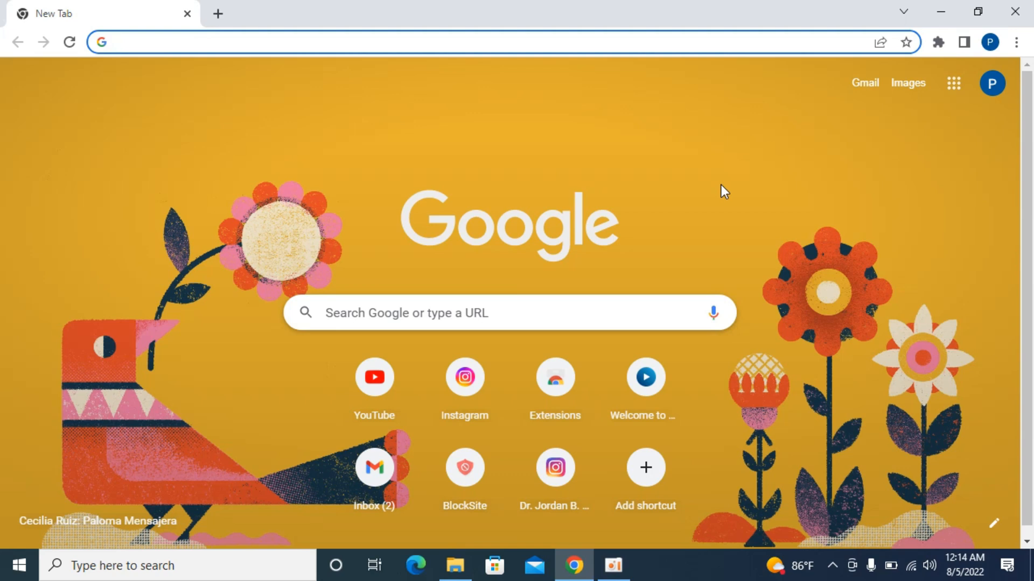
pyautogui.moveTo(489, 15)
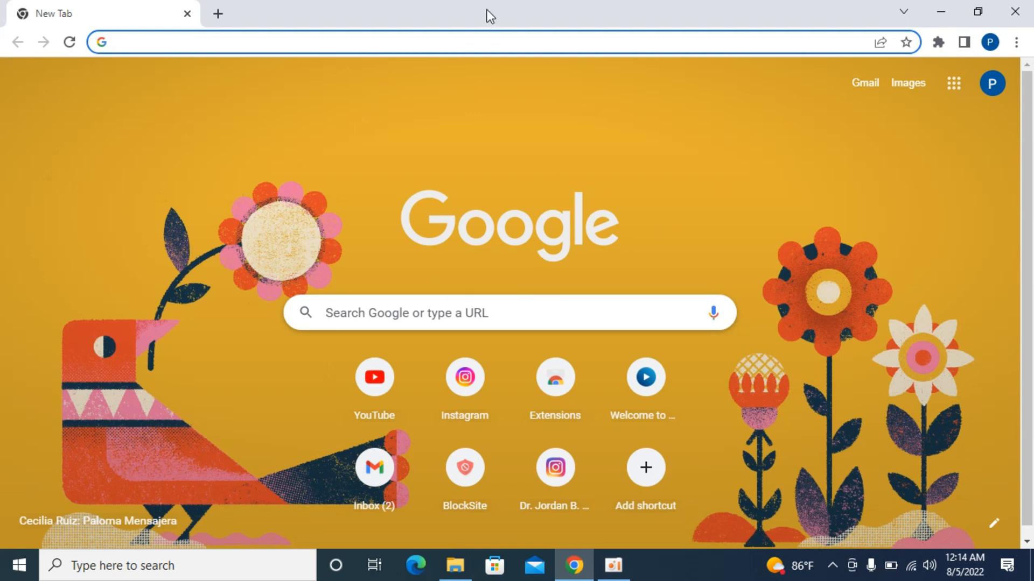
pyautogui.moveTo(686, 305)
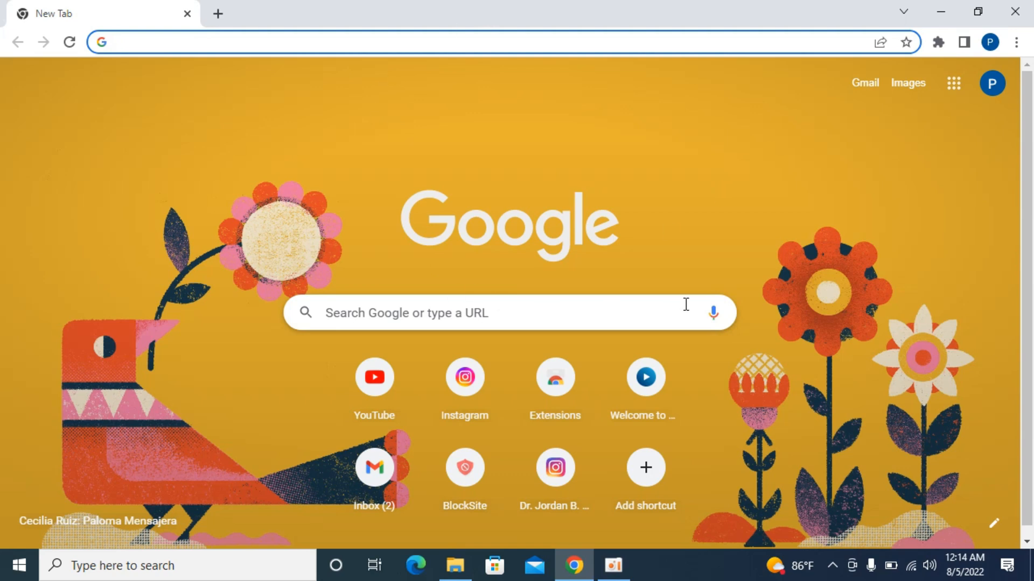
pyautogui.moveTo(1016, 42)
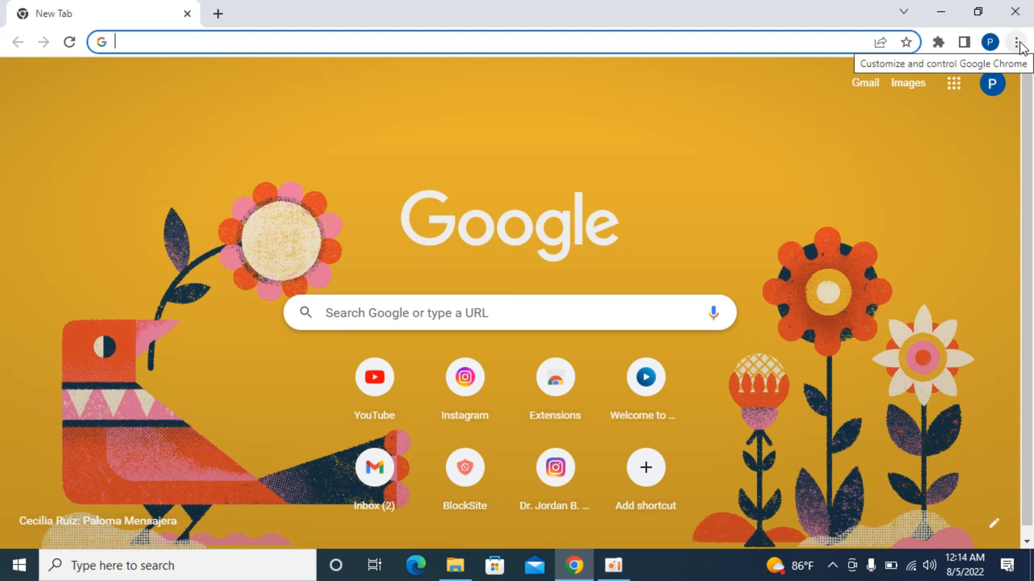
# Open Chrome's Extensions page via the main menu to see BlockSite and Google Docs Offline
pyautogui.click(1016, 42)
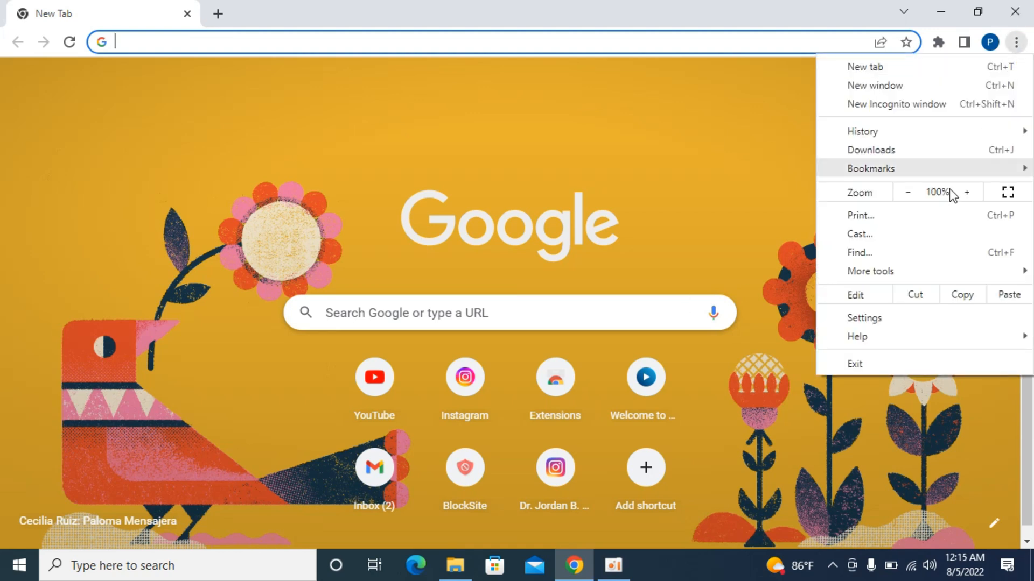
pyautogui.moveTo(870, 271)
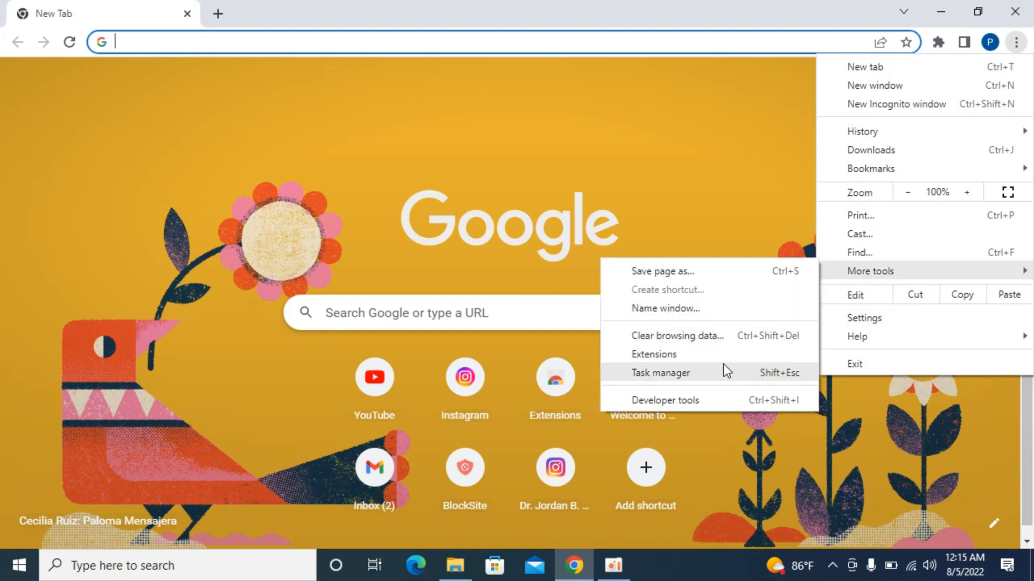
pyautogui.click(653, 354)
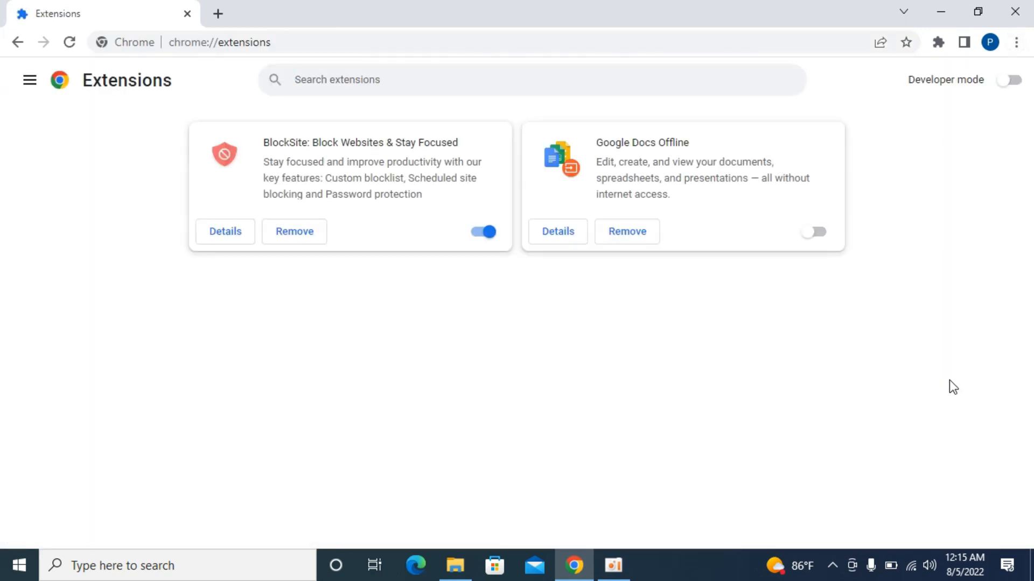
pyautogui.moveTo(548, 298)
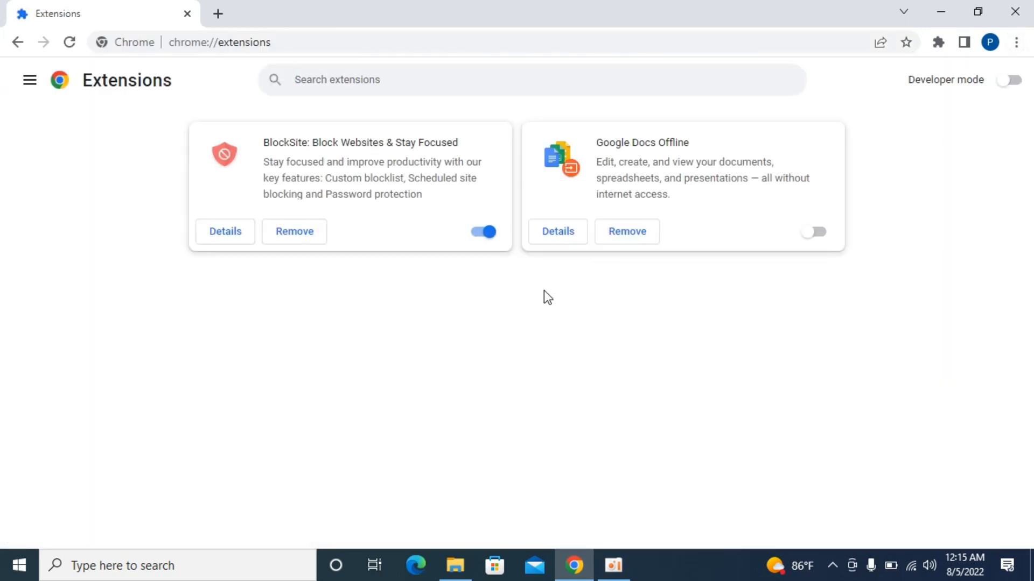
pyautogui.moveTo(730, 302)
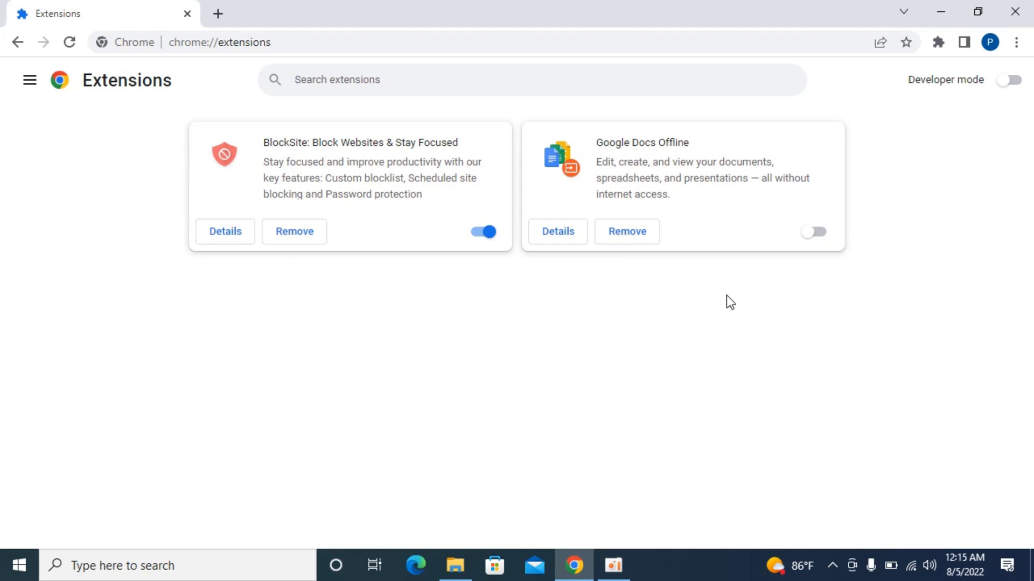
pyautogui.moveTo(645, 316)
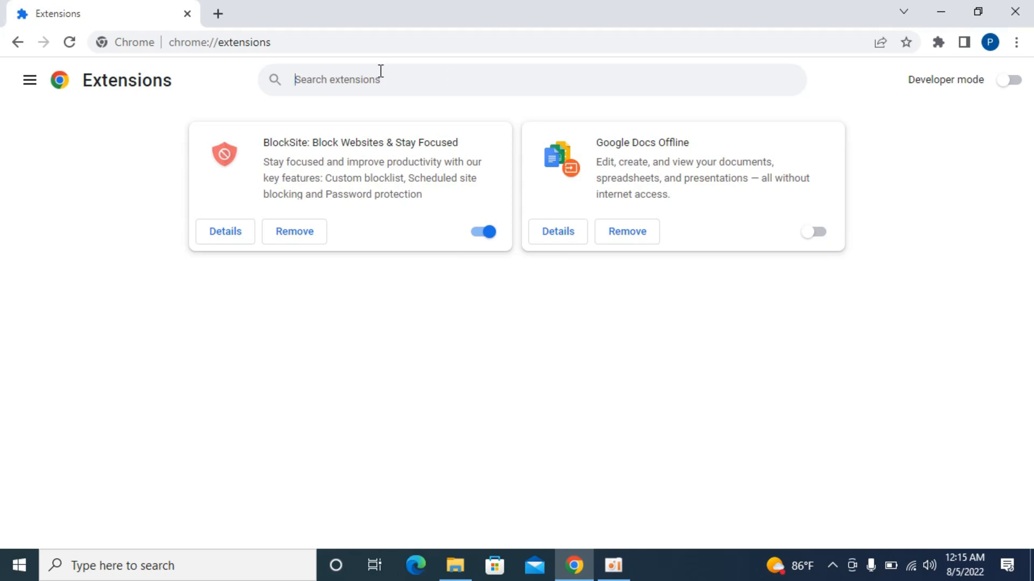
pyautogui.moveTo(609, 156)
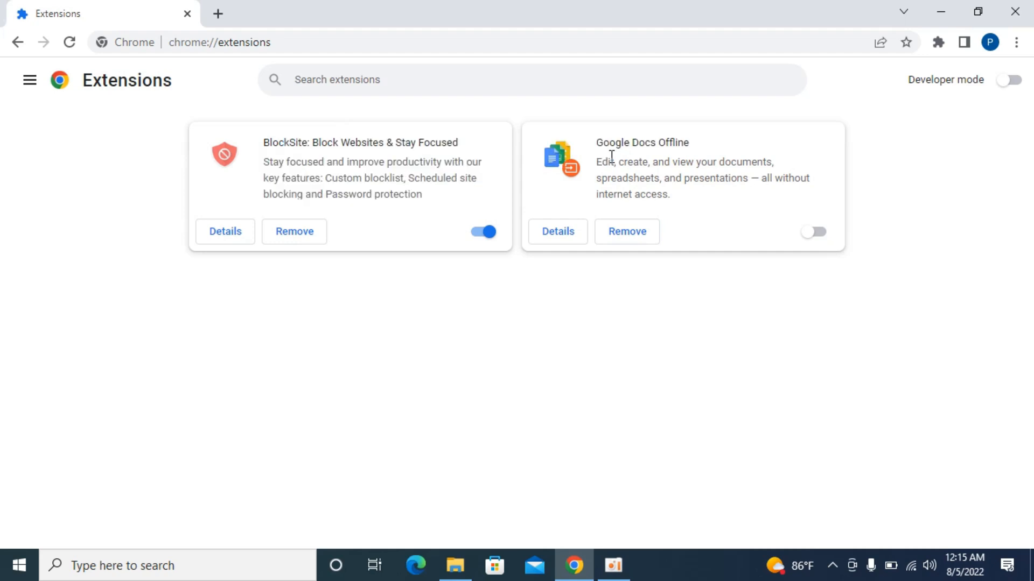
# Switch off the BlockSite toggle so both extensions are disabled
pyautogui.click(482, 232)
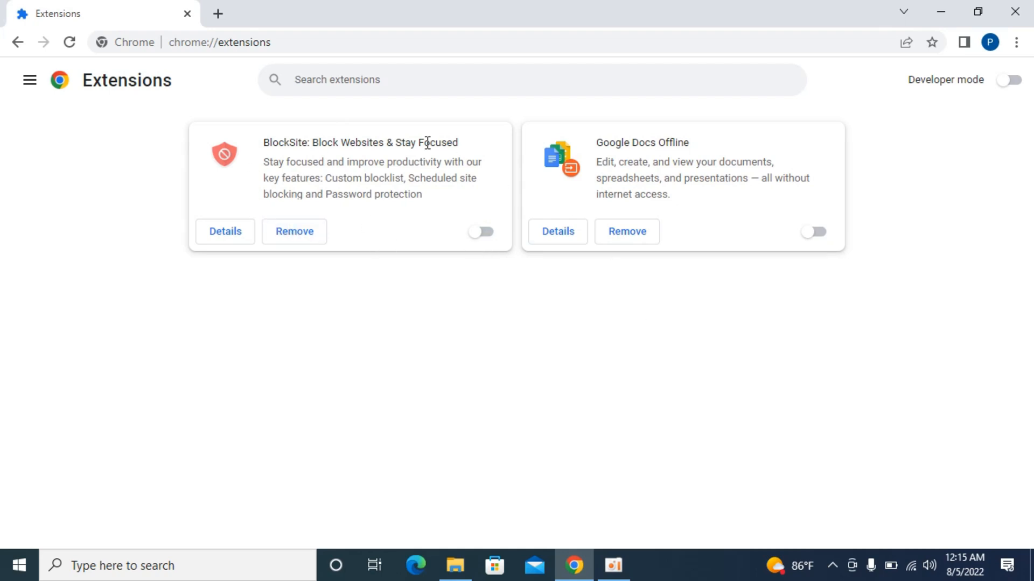
pyautogui.moveTo(706, 175)
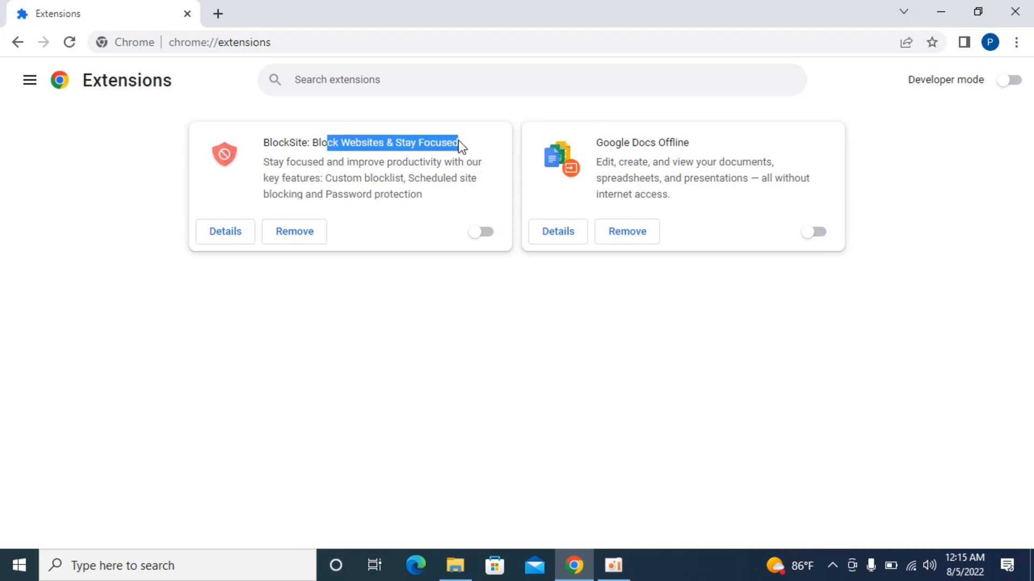
pyautogui.moveTo(593, 150)
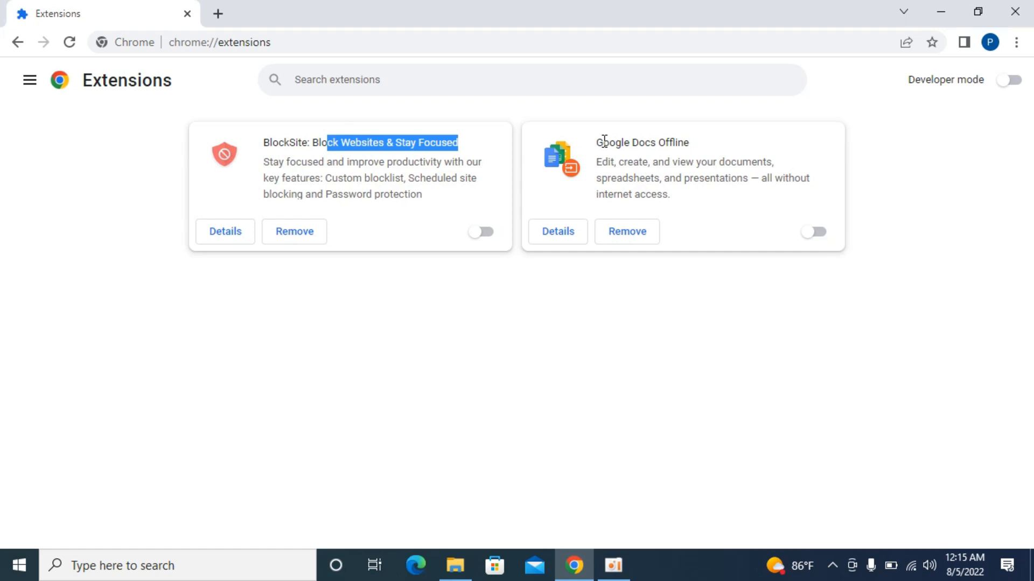
pyautogui.moveTo(529, 160)
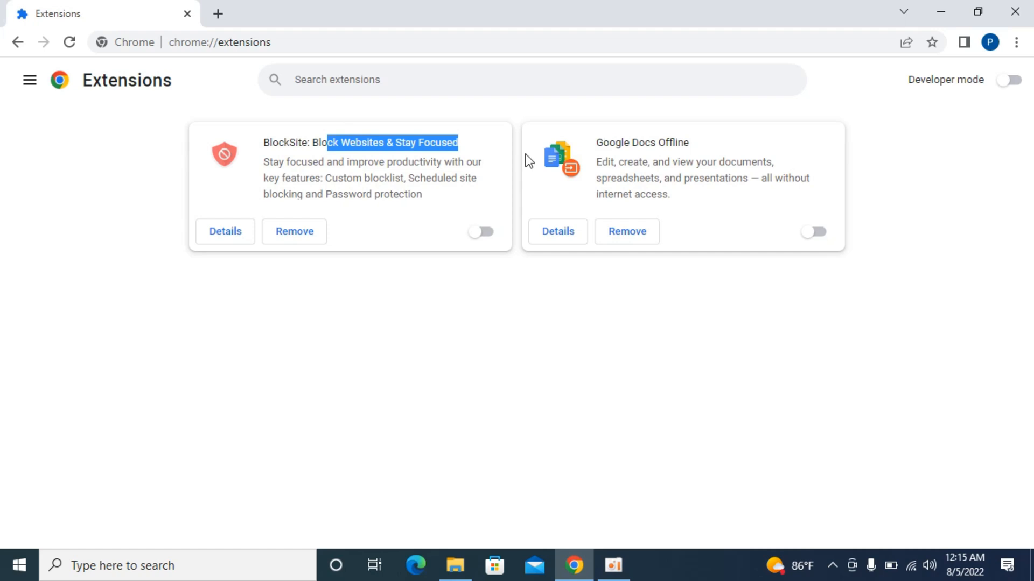
pyautogui.moveTo(514, 270)
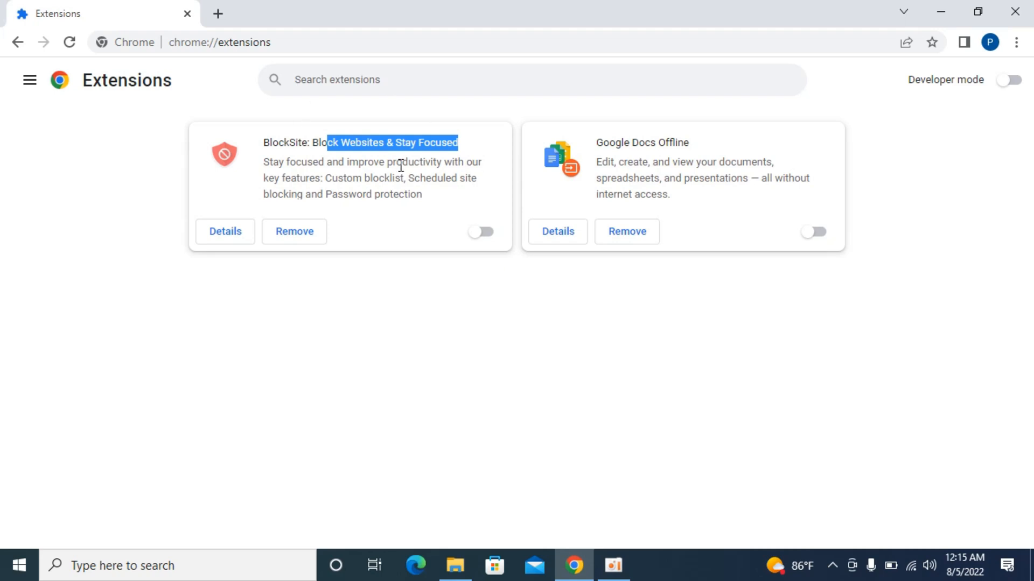
pyautogui.moveTo(542, 259)
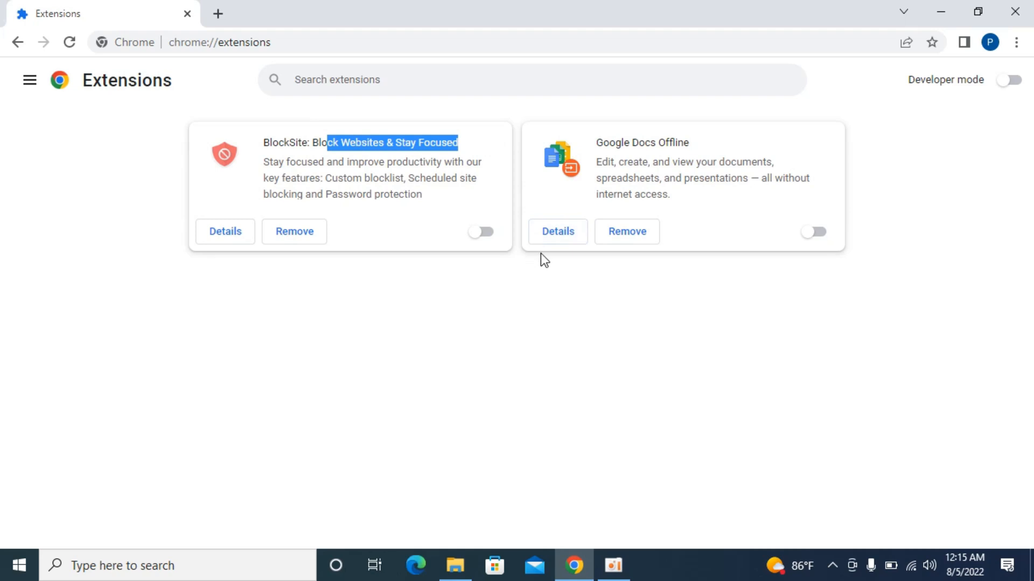
pyautogui.moveTo(480, 232)
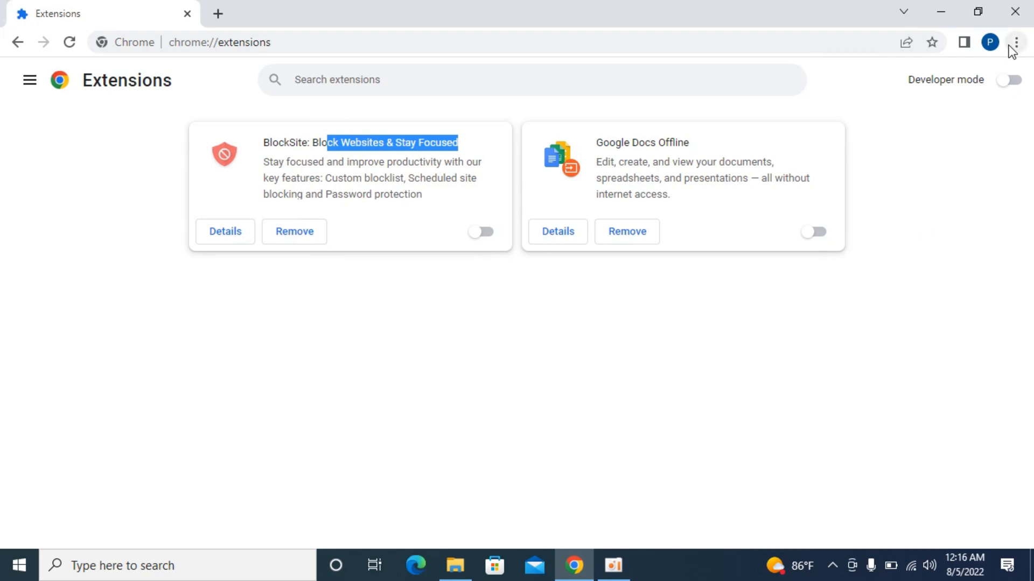
pyautogui.moveTo(1016, 42)
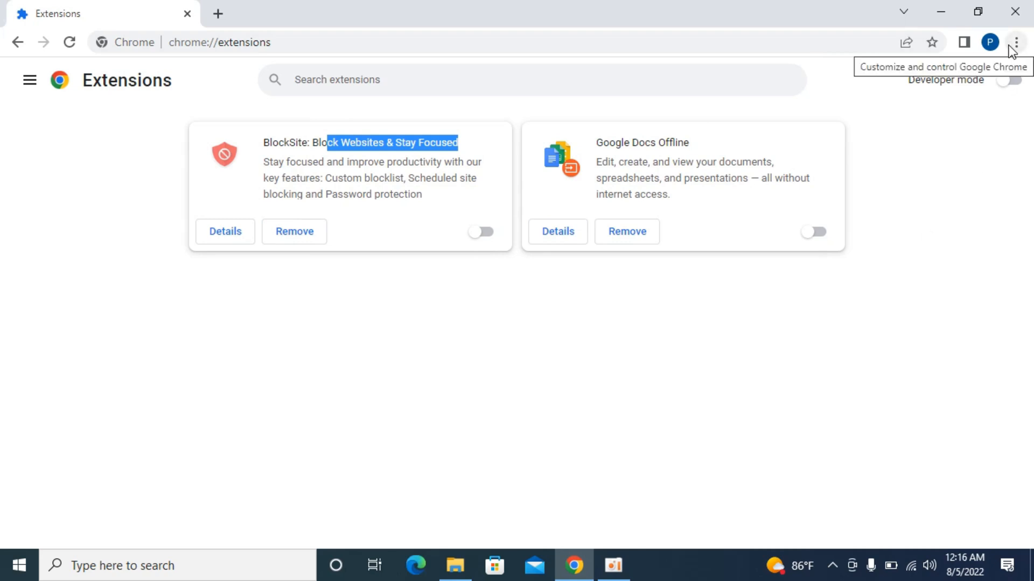
pyautogui.moveTo(617, 171)
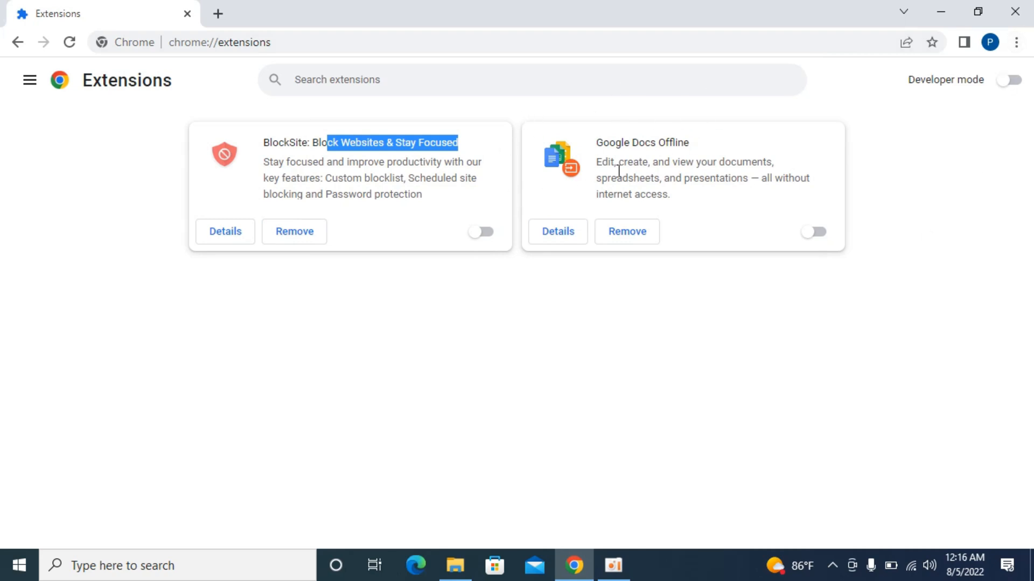
# Open Chrome Settings, search for 'rest', and open the Clean up computer page
pyautogui.click(1016, 42)
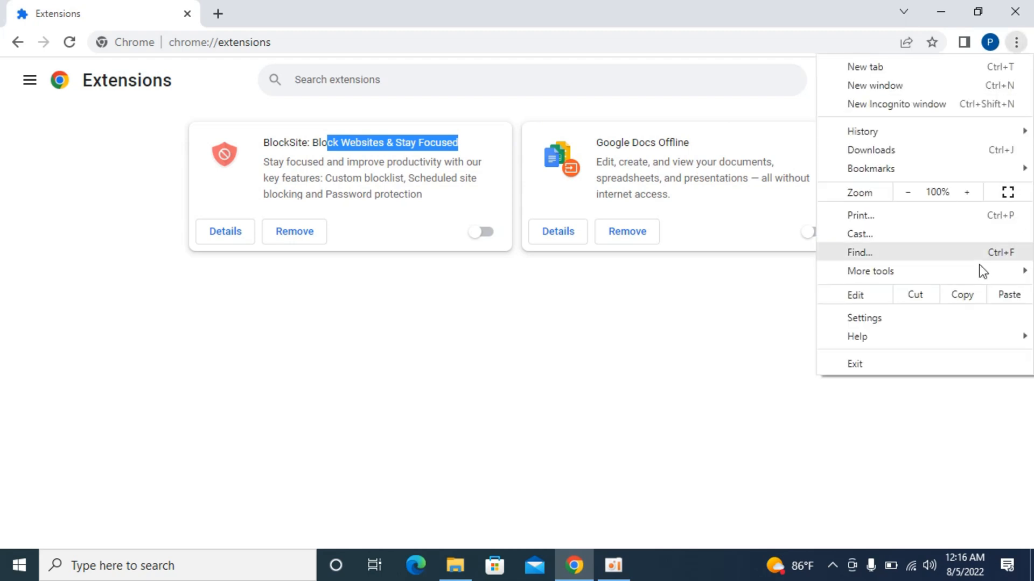
pyautogui.click(864, 319)
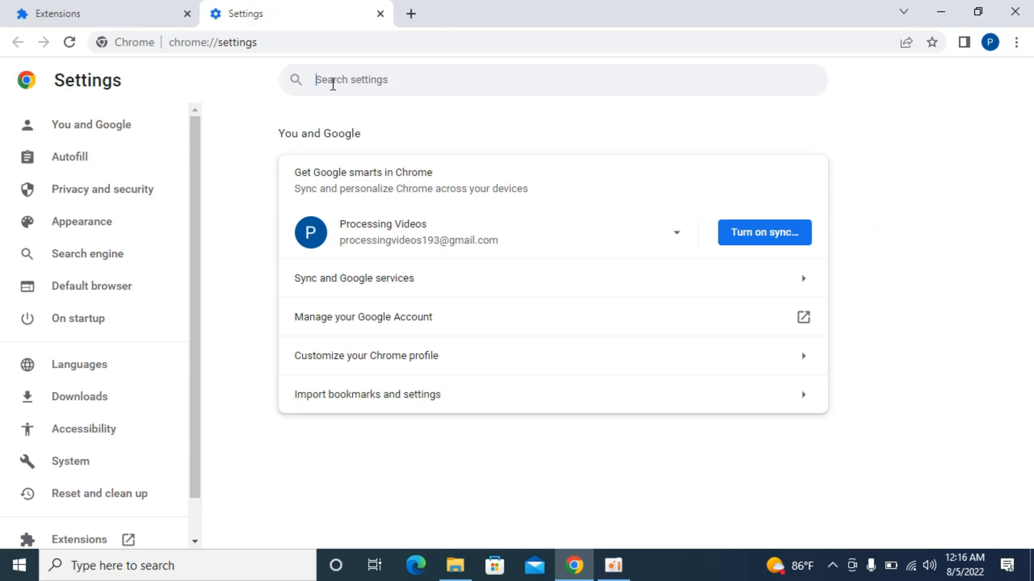
pyautogui.write('r')
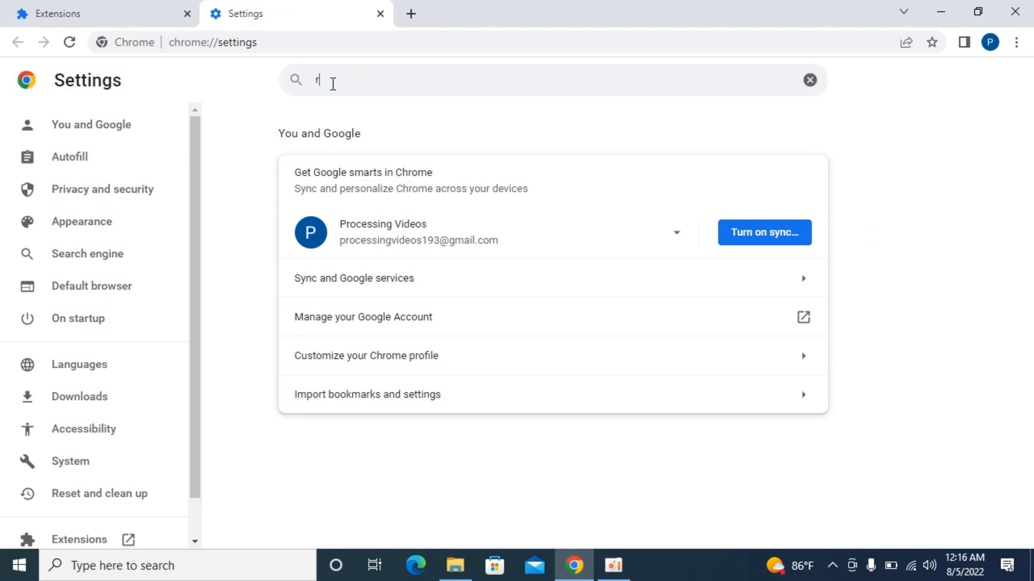
pyautogui.write('est')
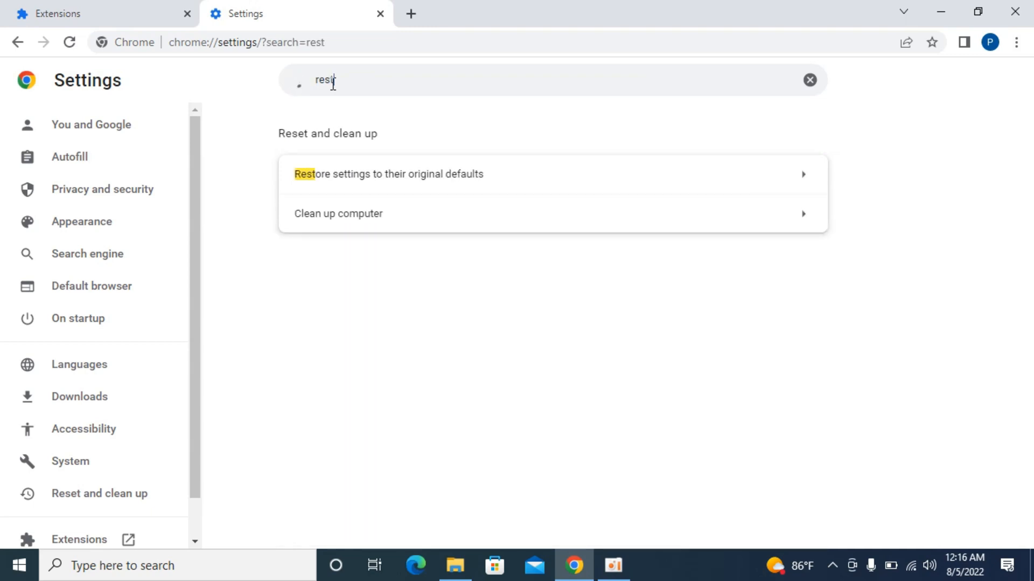
pyautogui.moveTo(332, 230)
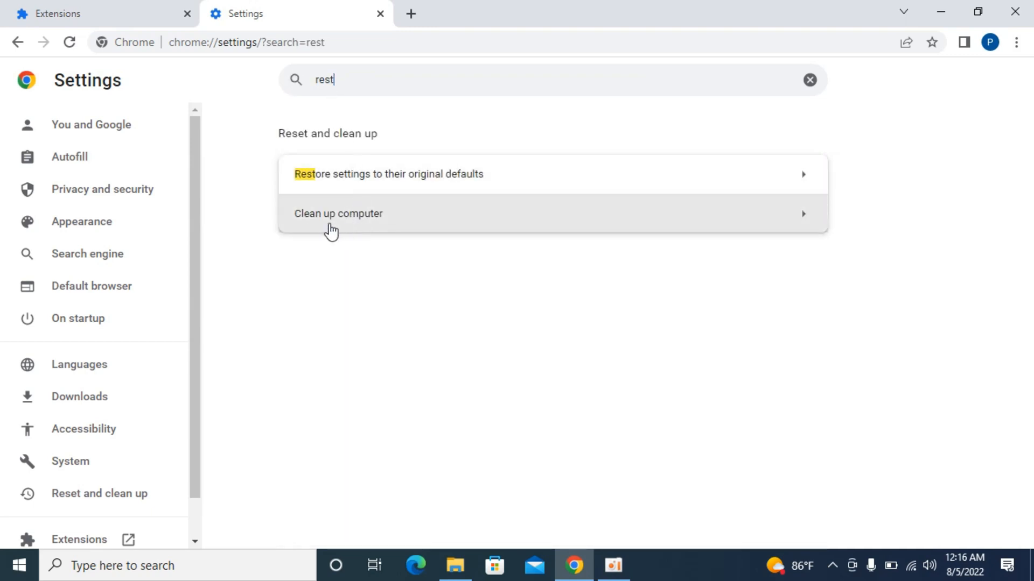
pyautogui.click(338, 213)
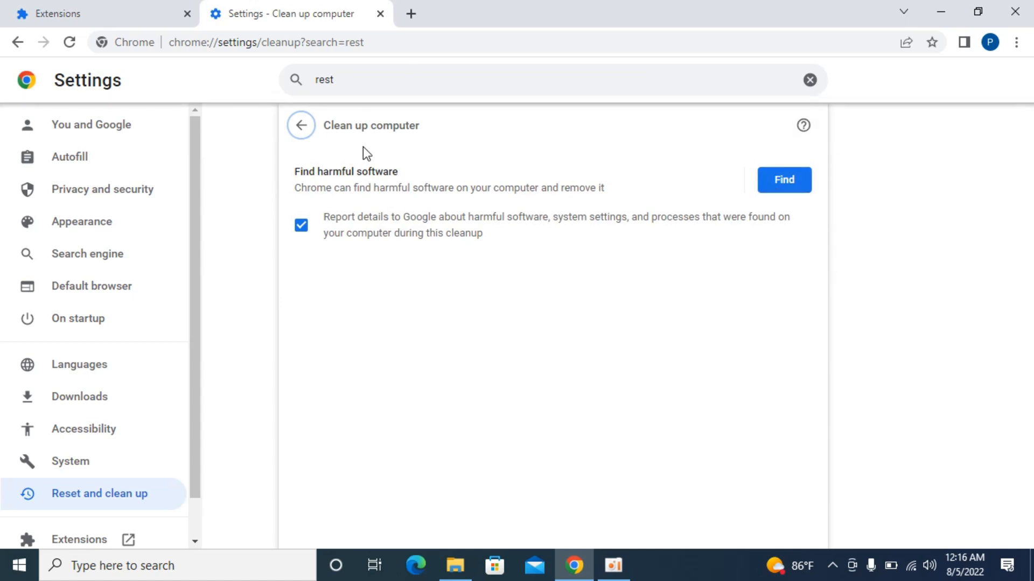
# Run Find for harmful software, then return to the 'rest' search results
pyautogui.click(783, 179)
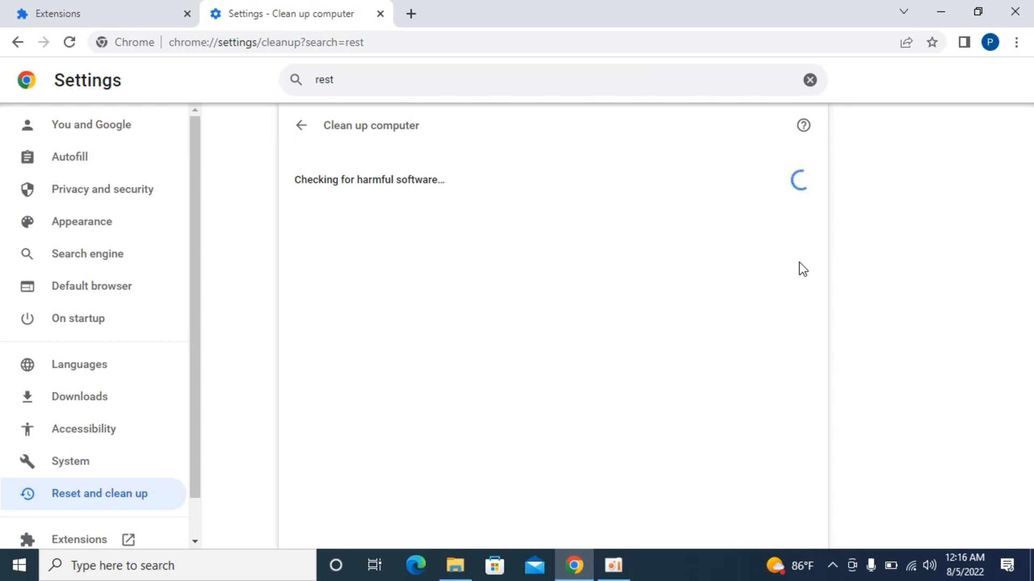
pyautogui.moveTo(625, 229)
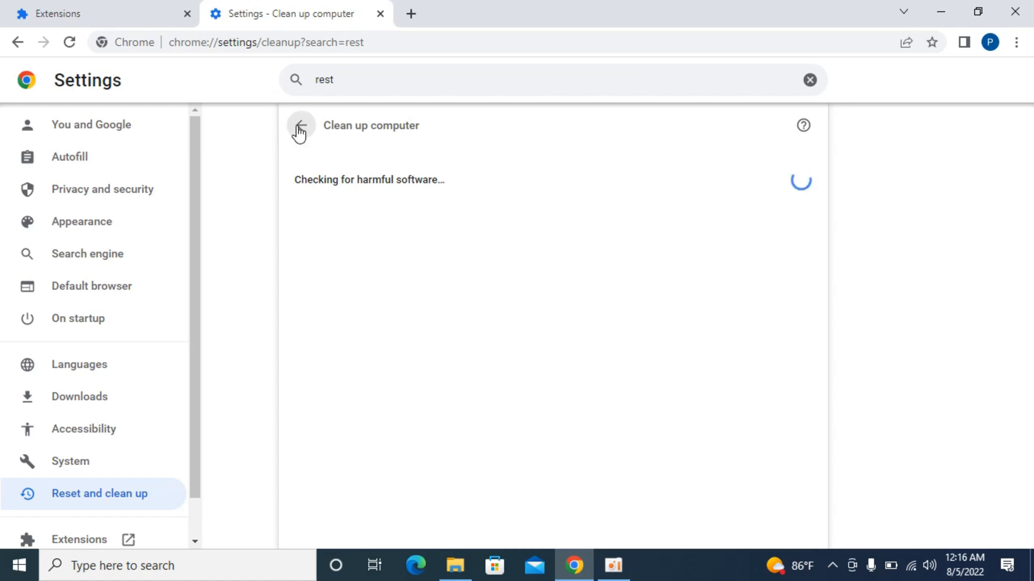
pyautogui.click(301, 126)
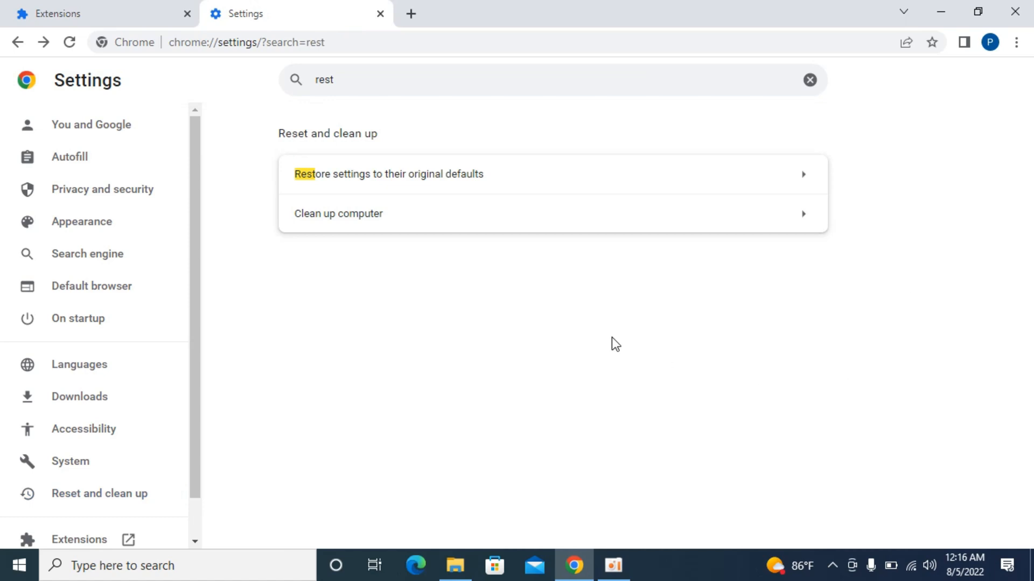
pyautogui.moveTo(408, 178)
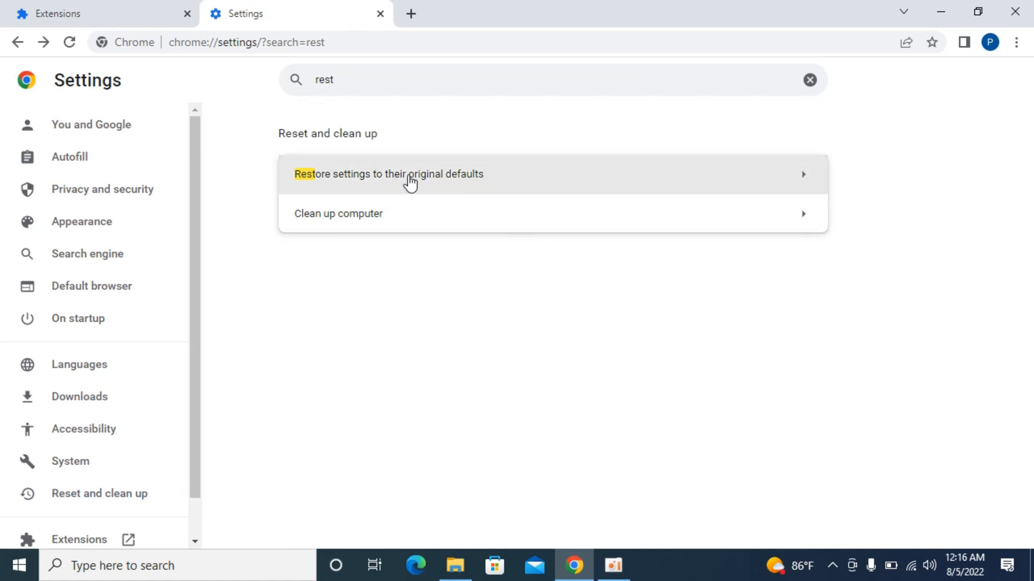
# Confirm 'Restore settings to their original defaults' with Reset settings, noting cookies are deleted
pyautogui.click(387, 174)
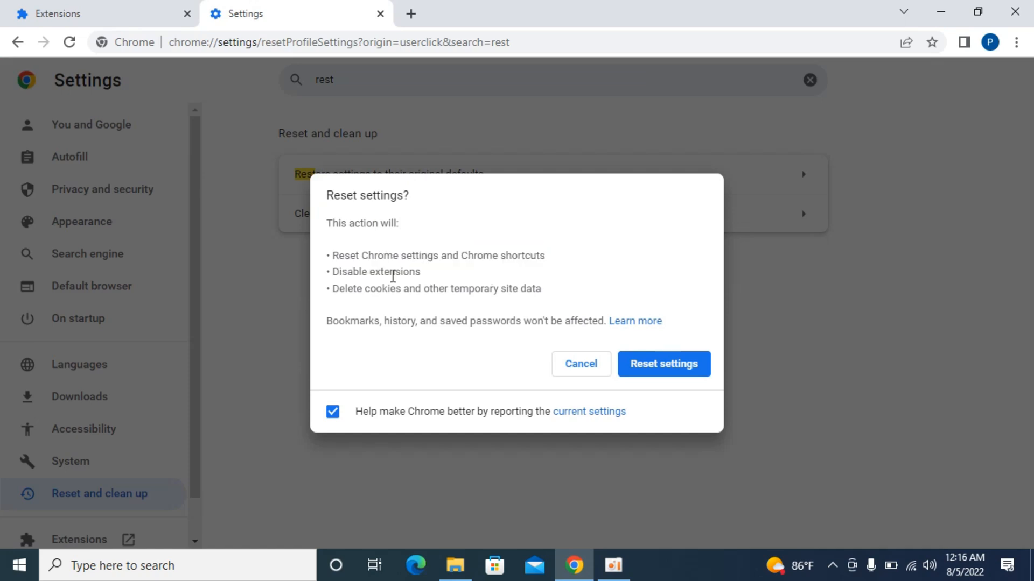
pyautogui.moveTo(400, 288); pyautogui.dragTo(518, 289)
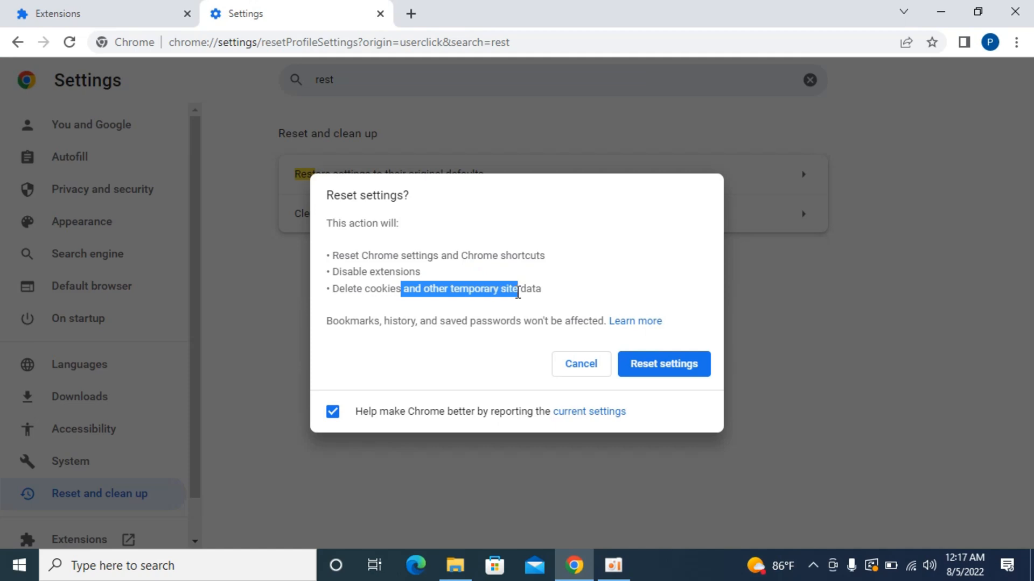
pyautogui.moveTo(324, 333)
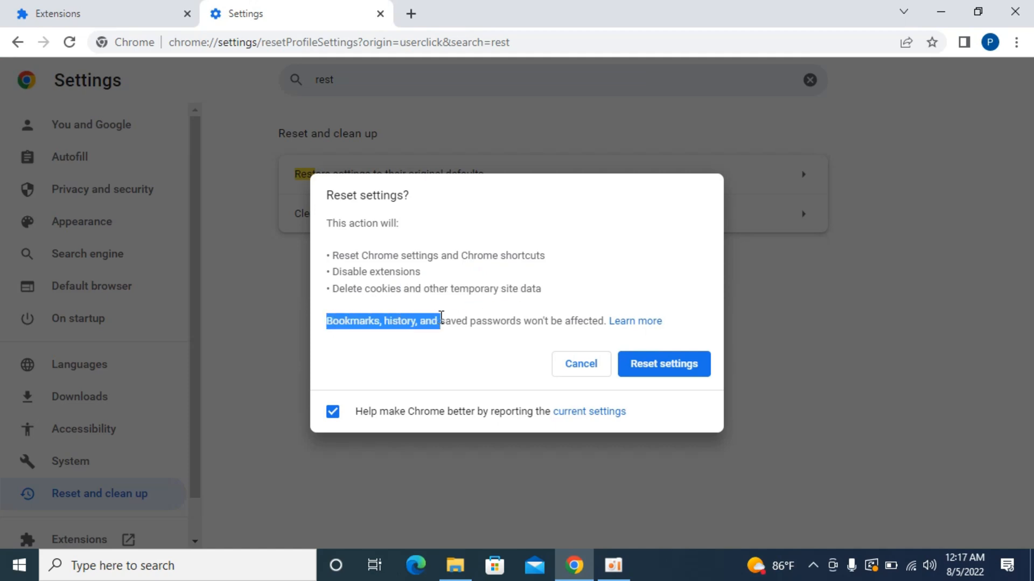
pyautogui.moveTo(438, 321); pyautogui.dragTo(531, 320)
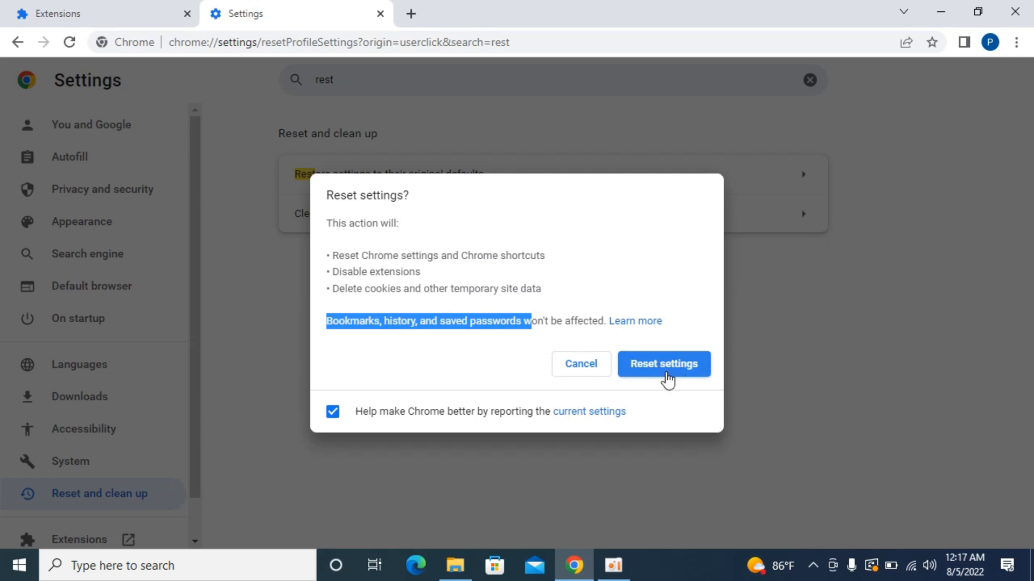
pyautogui.click(580, 364)
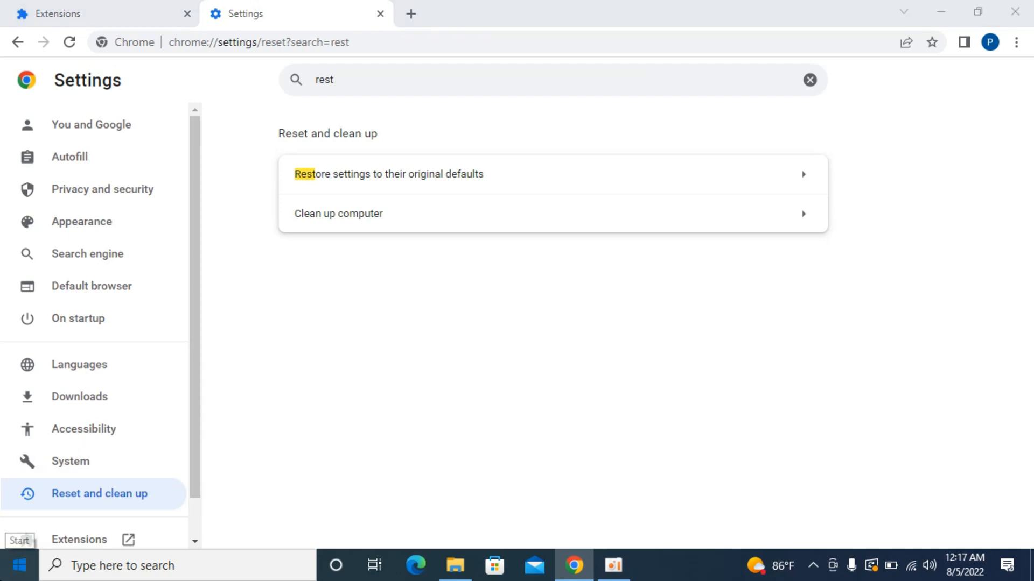
# Launch Windows Settings from Start and go to Update & Security > Windows Security
pyautogui.click(13, 564)
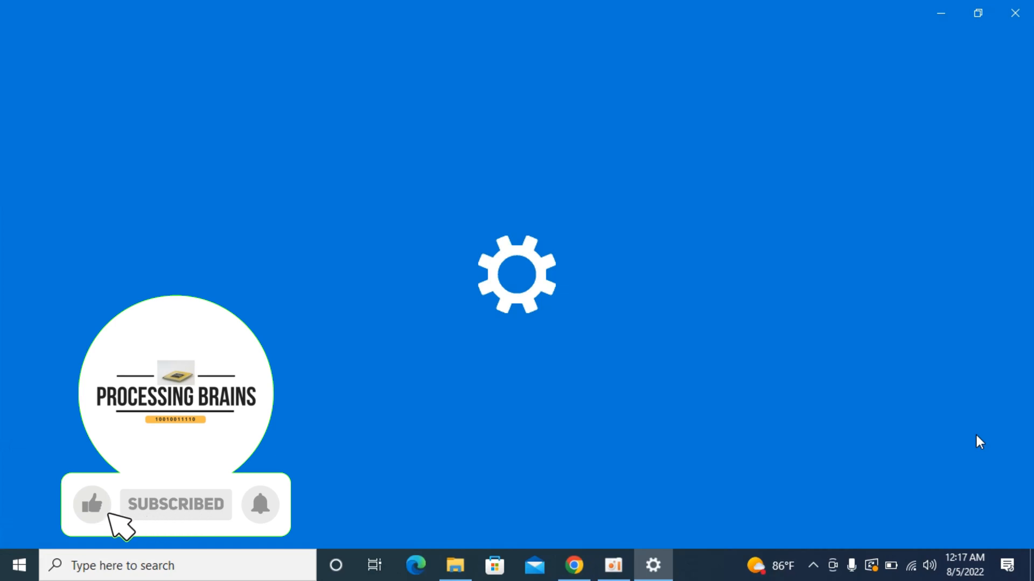
pyautogui.click(652, 565)
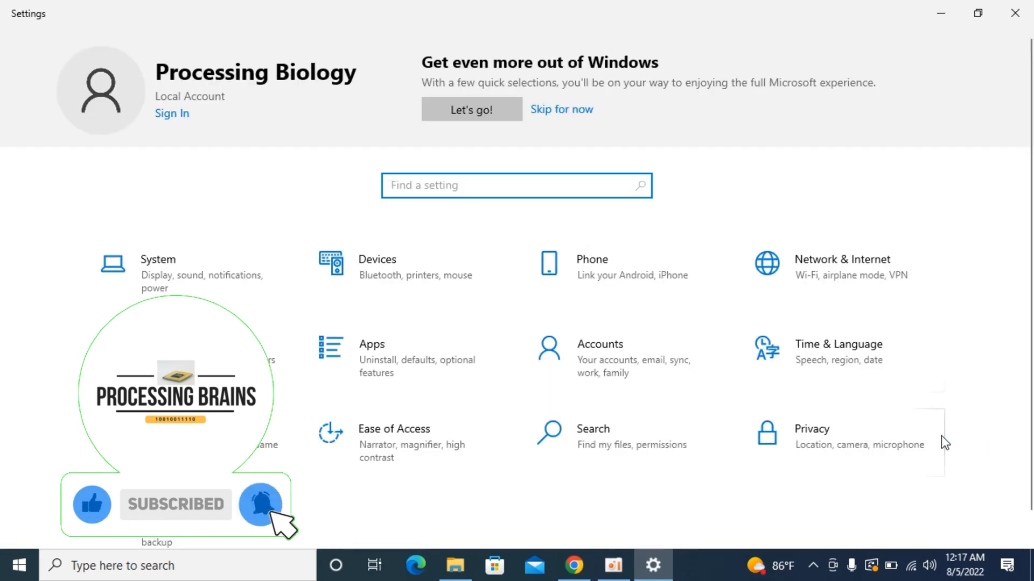
pyautogui.scroll(-3)
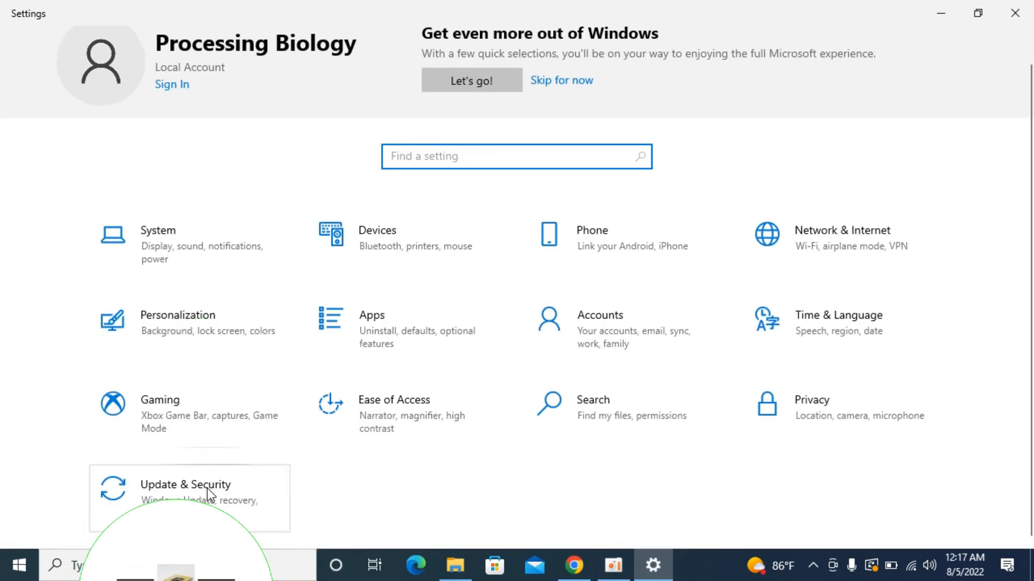
pyautogui.click(185, 485)
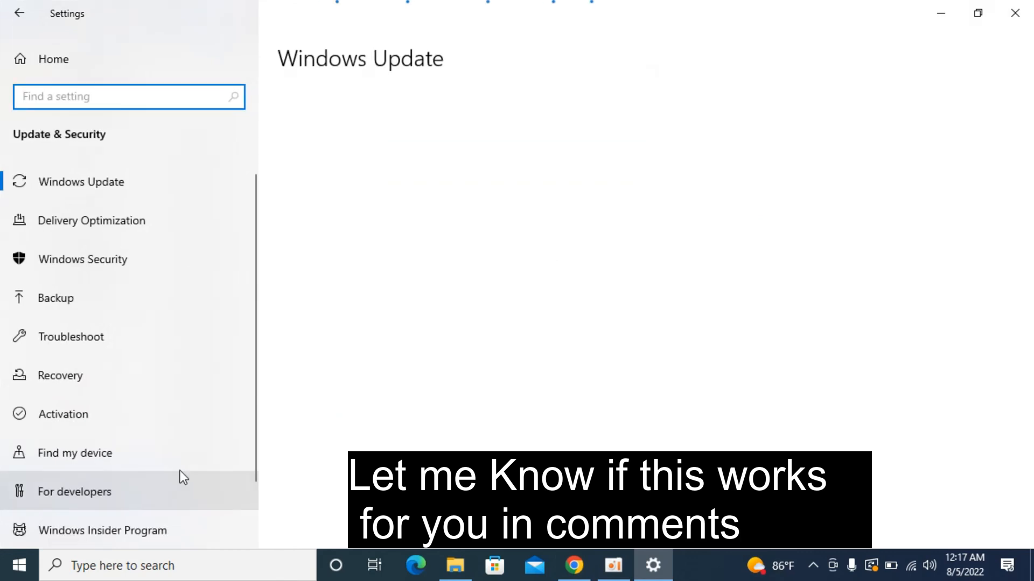
pyautogui.moveTo(162, 259)
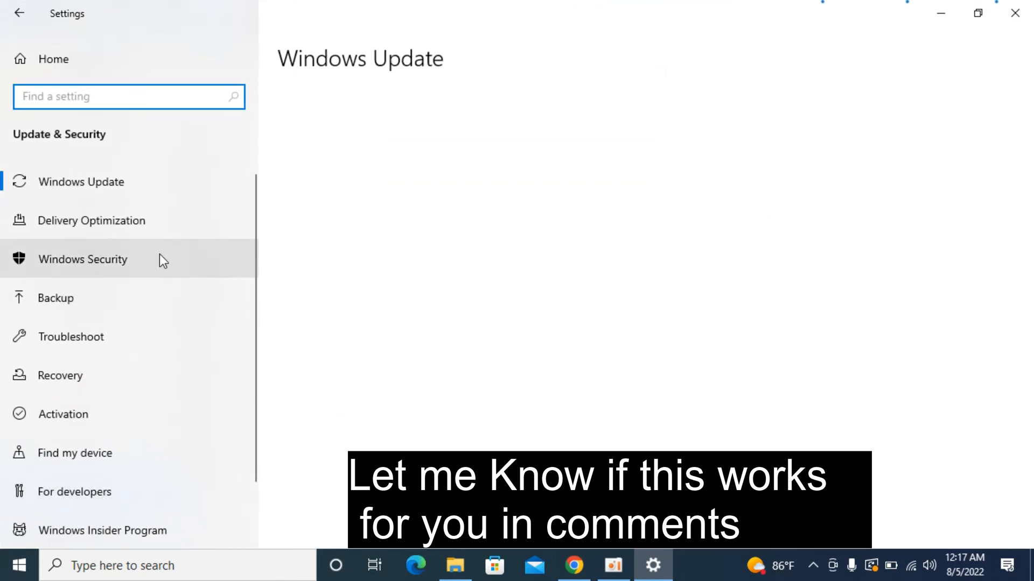
pyautogui.click(83, 259)
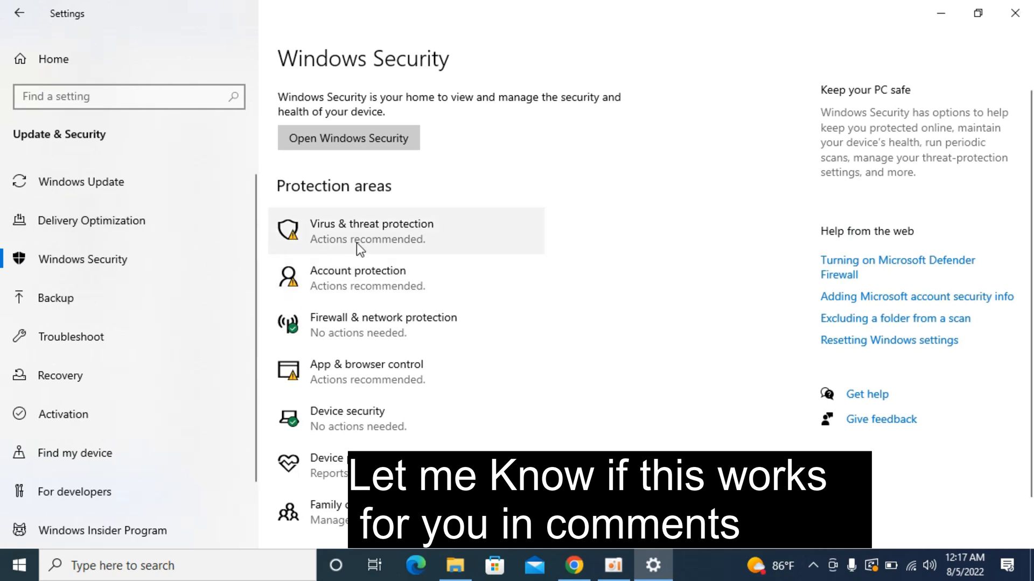
# Open Virus & threat protection's Scan options with Full scan selected, scrolled to Scan now
pyautogui.click(348, 137)
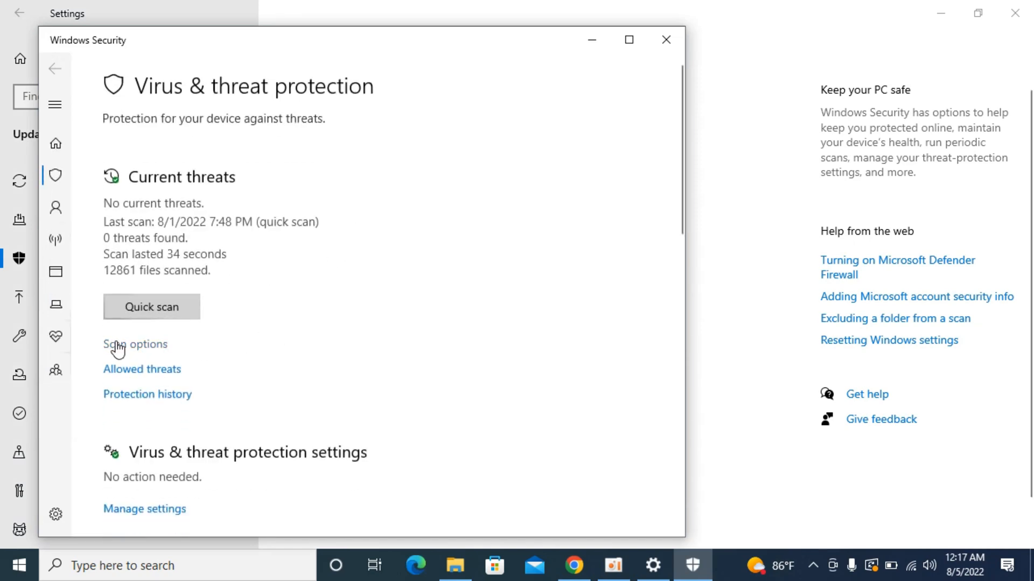
pyautogui.click(135, 344)
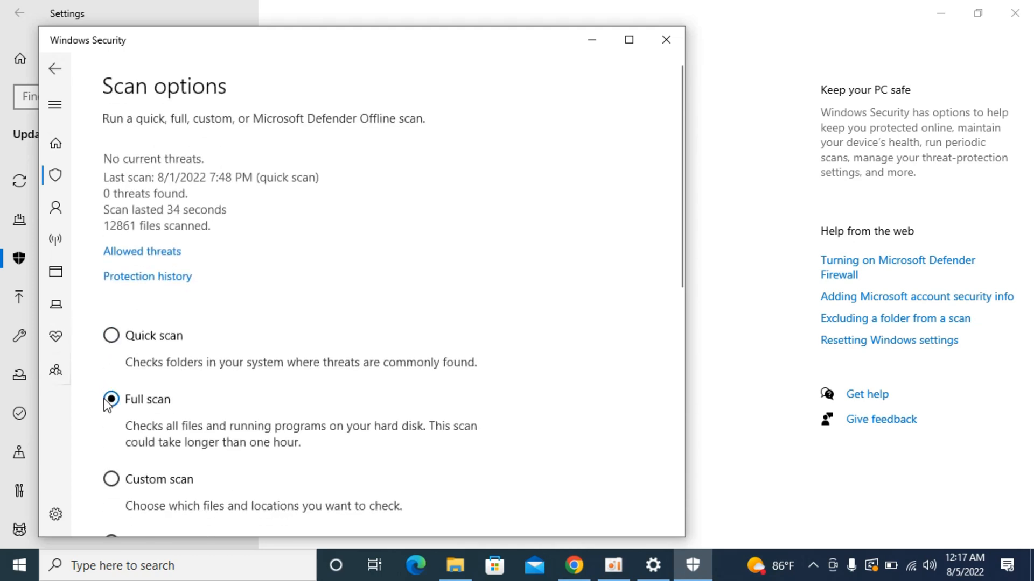
pyautogui.scroll(-3)
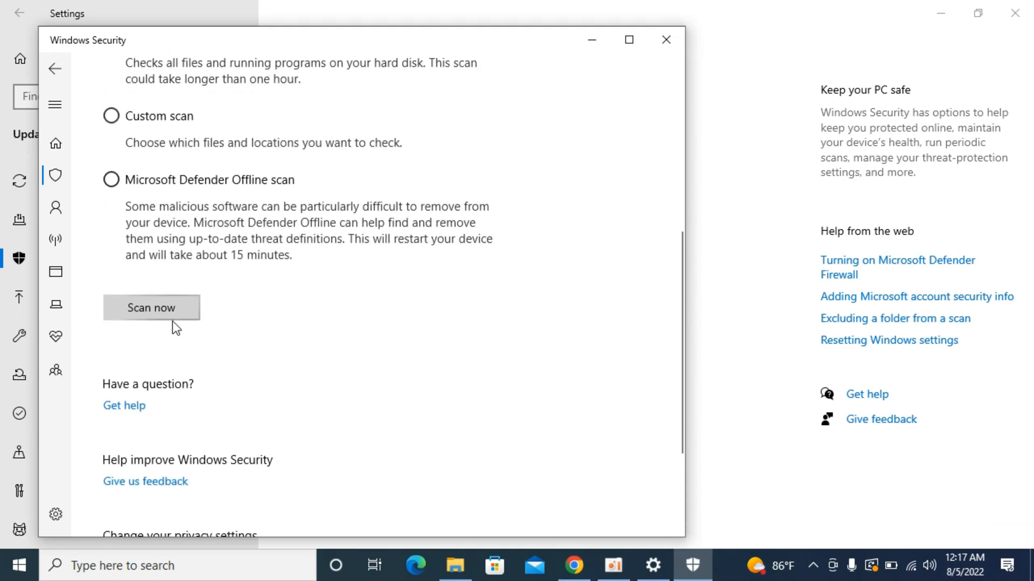